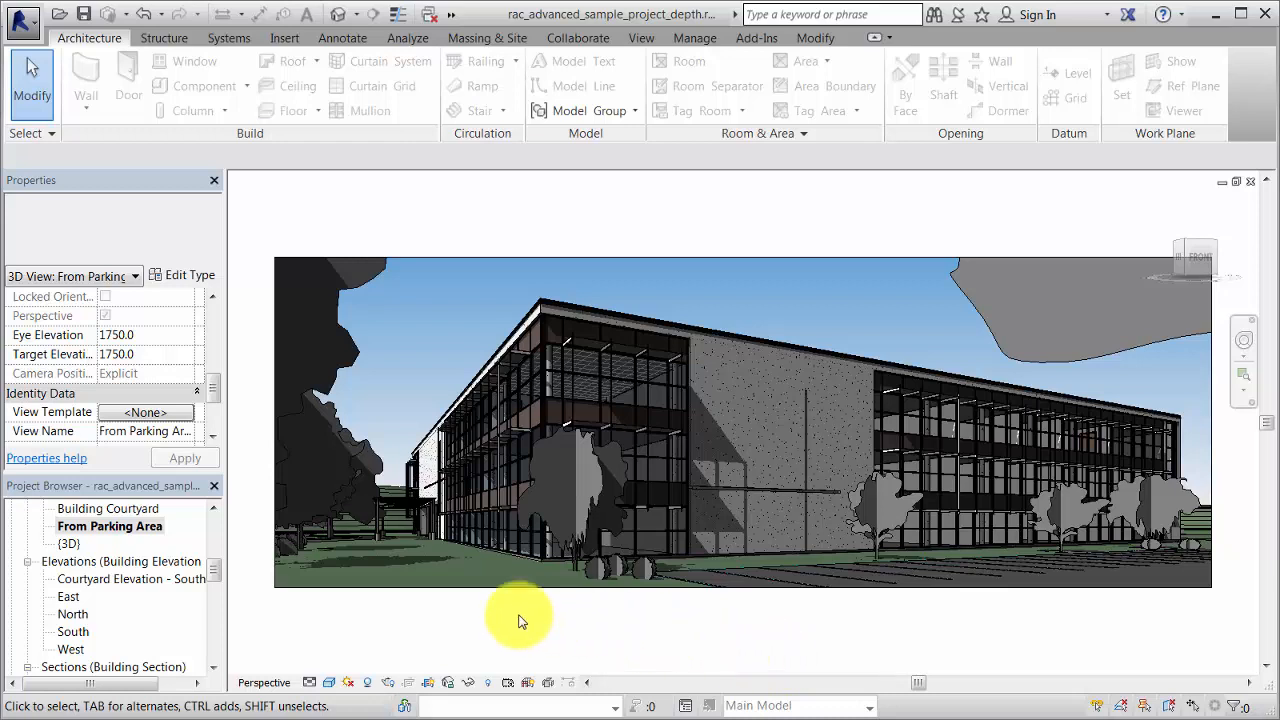
# Step: Open the East elevation view from the Project Browser's Elevations list
pyautogui.click(68, 596)
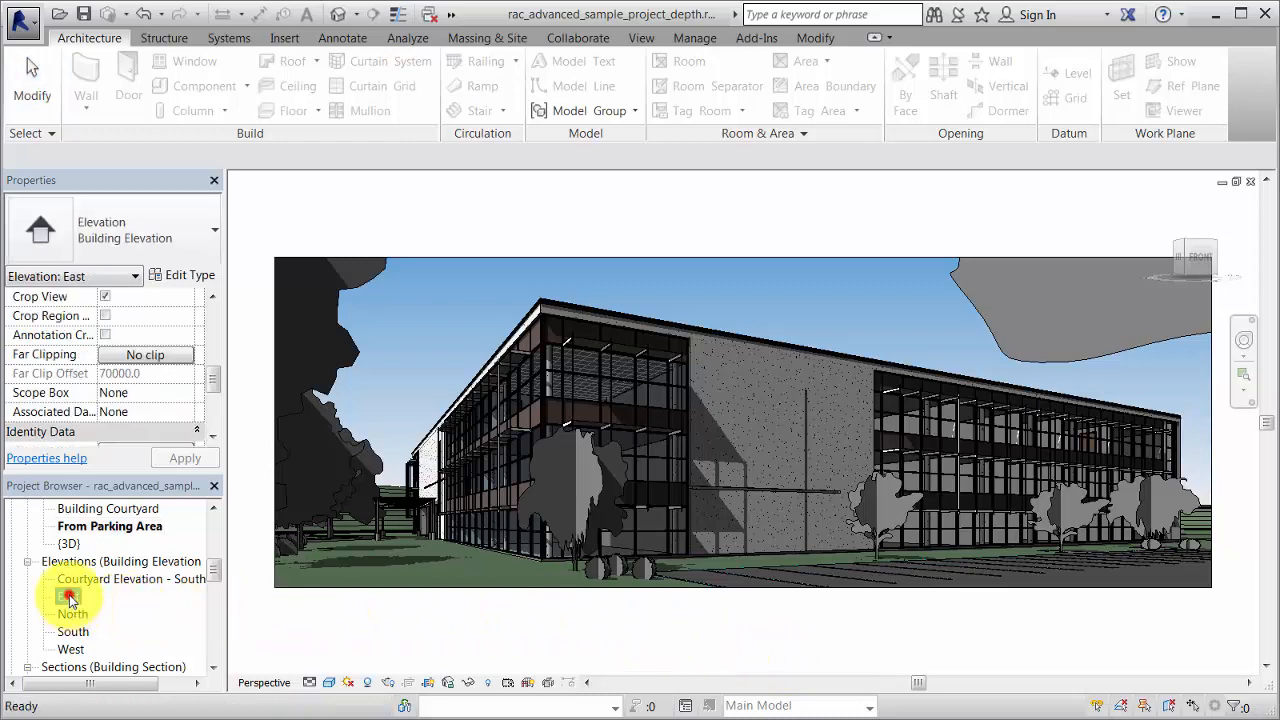
pyautogui.doubleClick(69, 596)
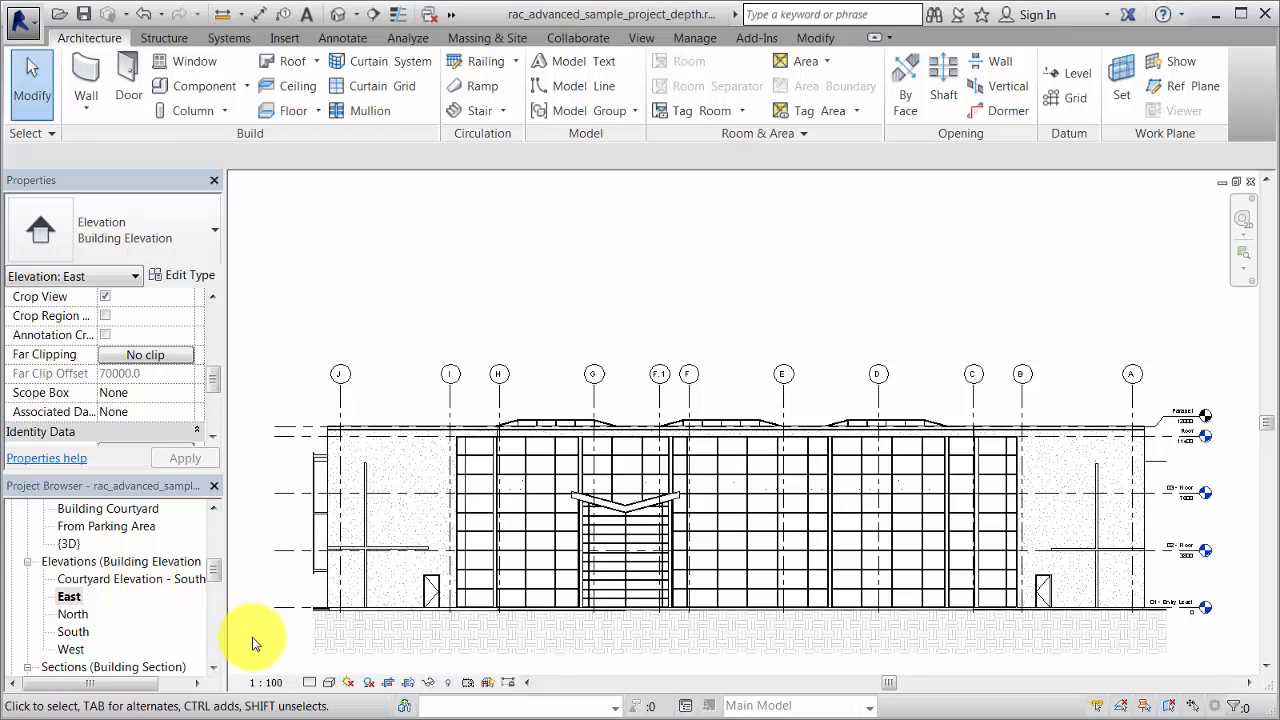
pyautogui.moveTo(255, 640)
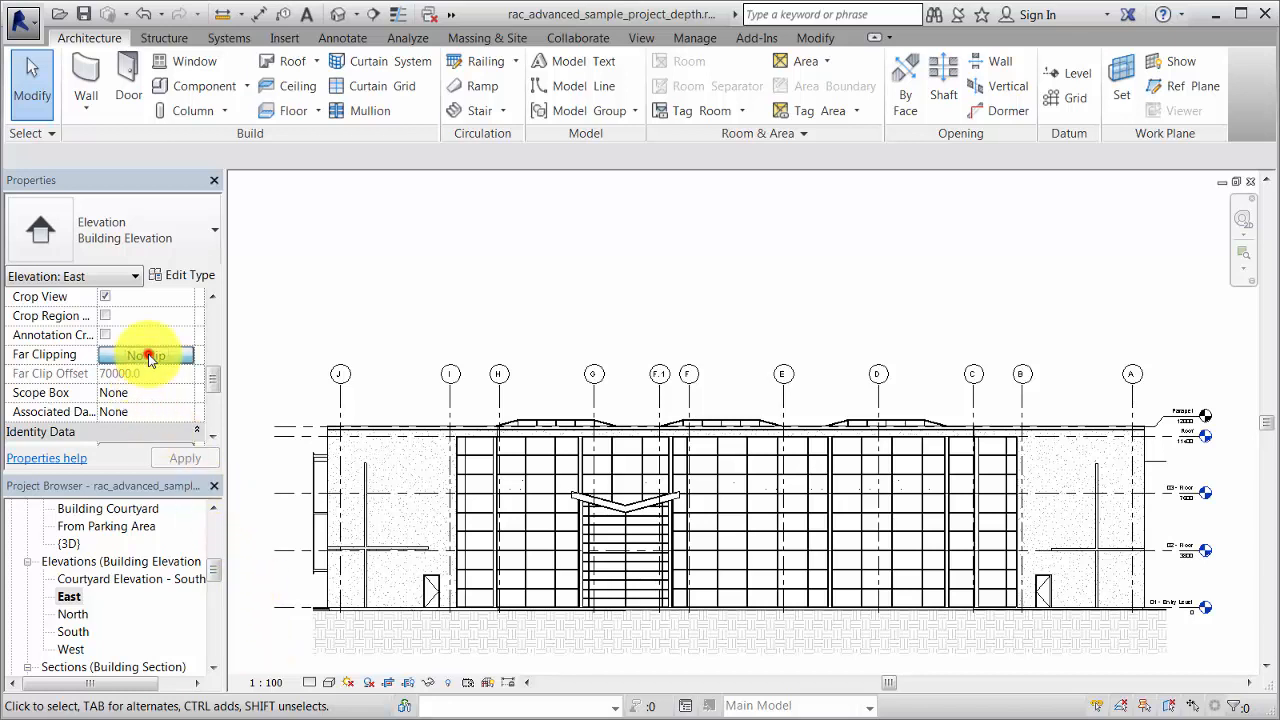
# Step: Set the East elevation's Far Clipping to Clip without line
pyautogui.click(146, 355)
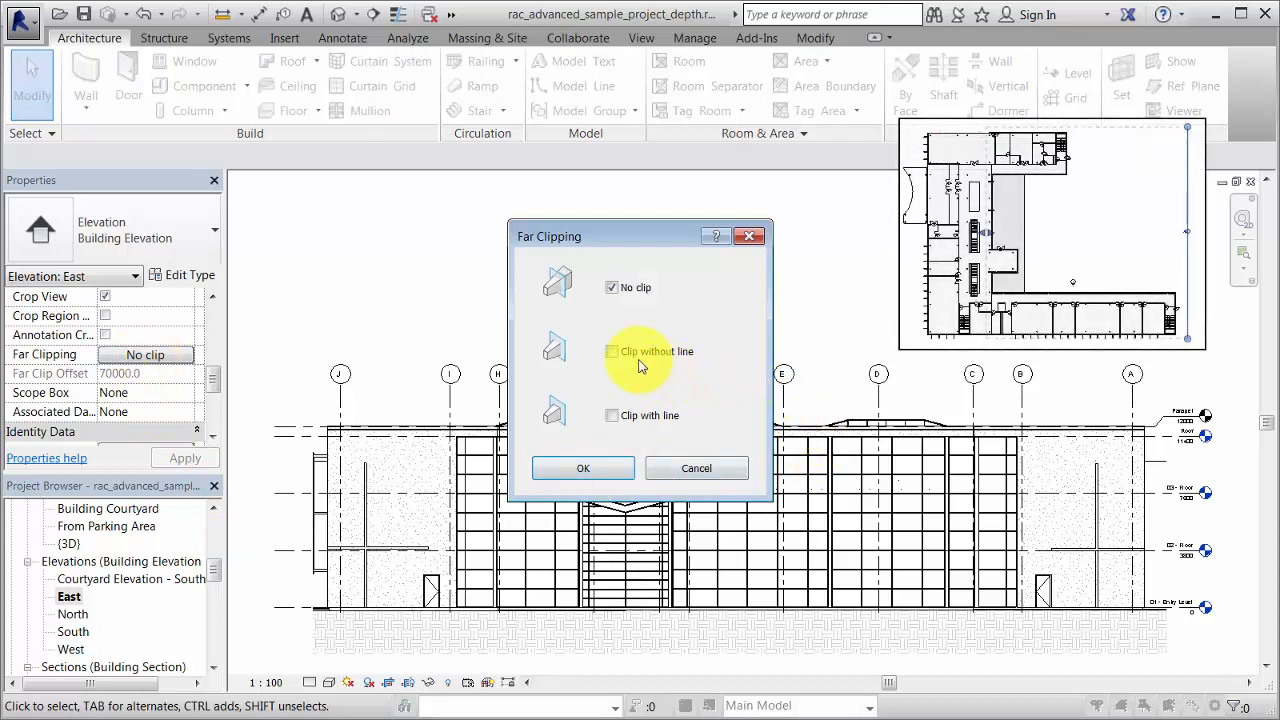
pyautogui.click(611, 351)
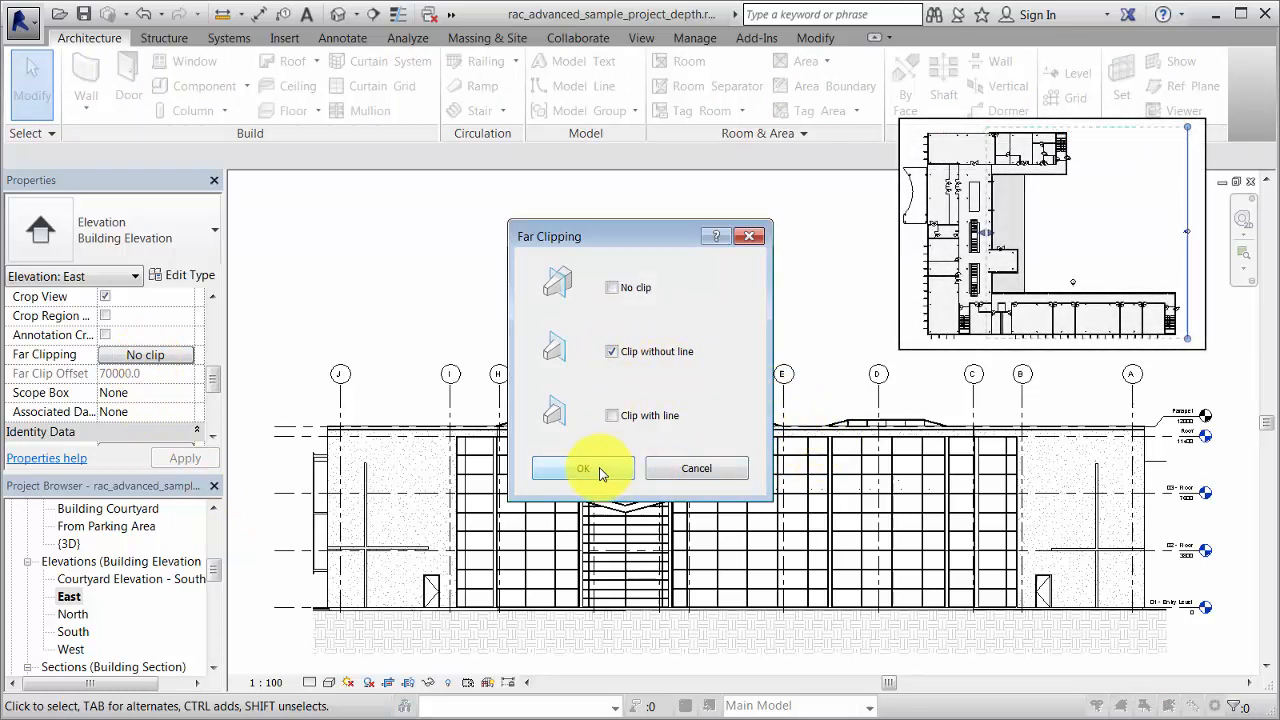
pyautogui.click(583, 468)
pyautogui.write('54000')
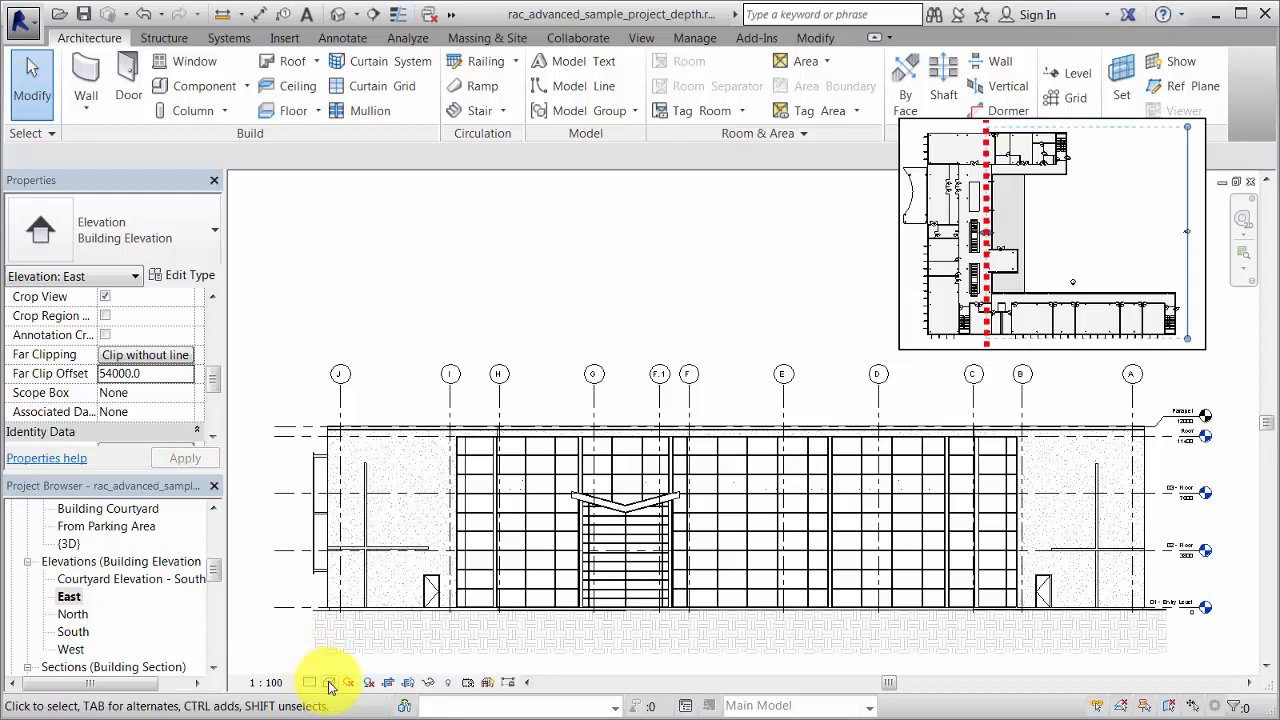
# Step: In Graphic Display Options, expand Depth Cueing and enable Show Depth
pyautogui.click(330, 682)
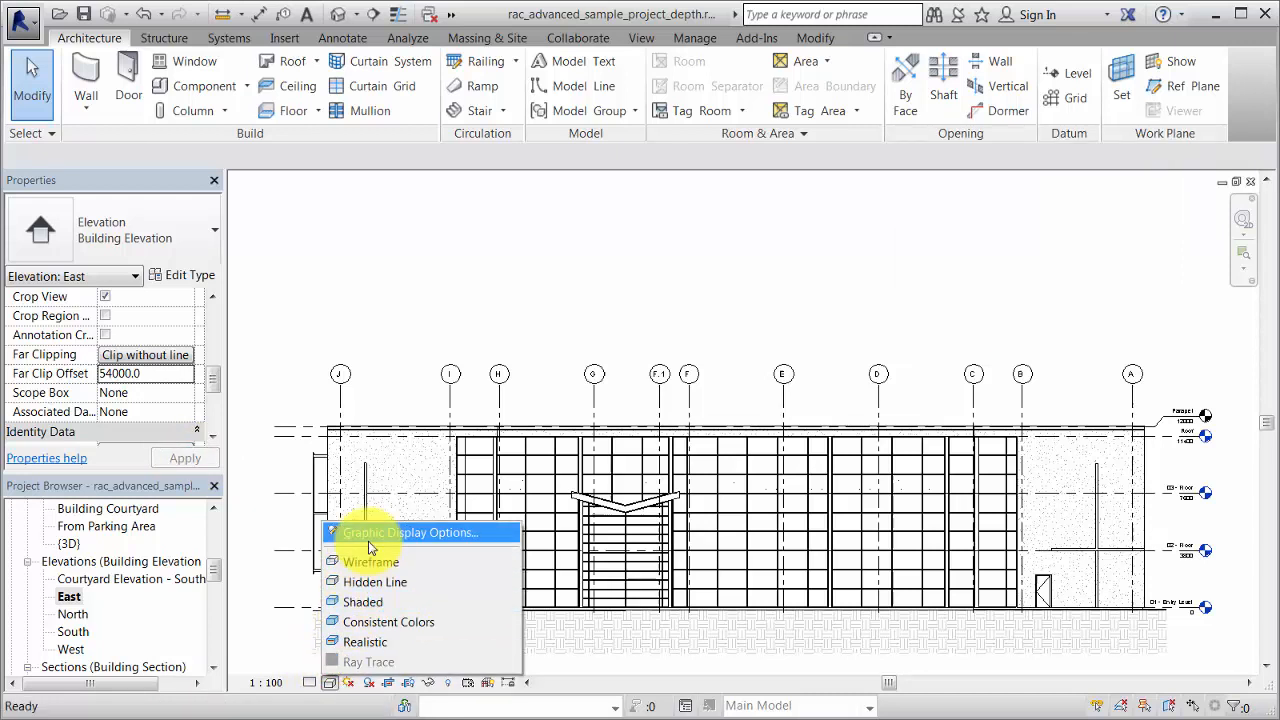
pyautogui.click(409, 532)
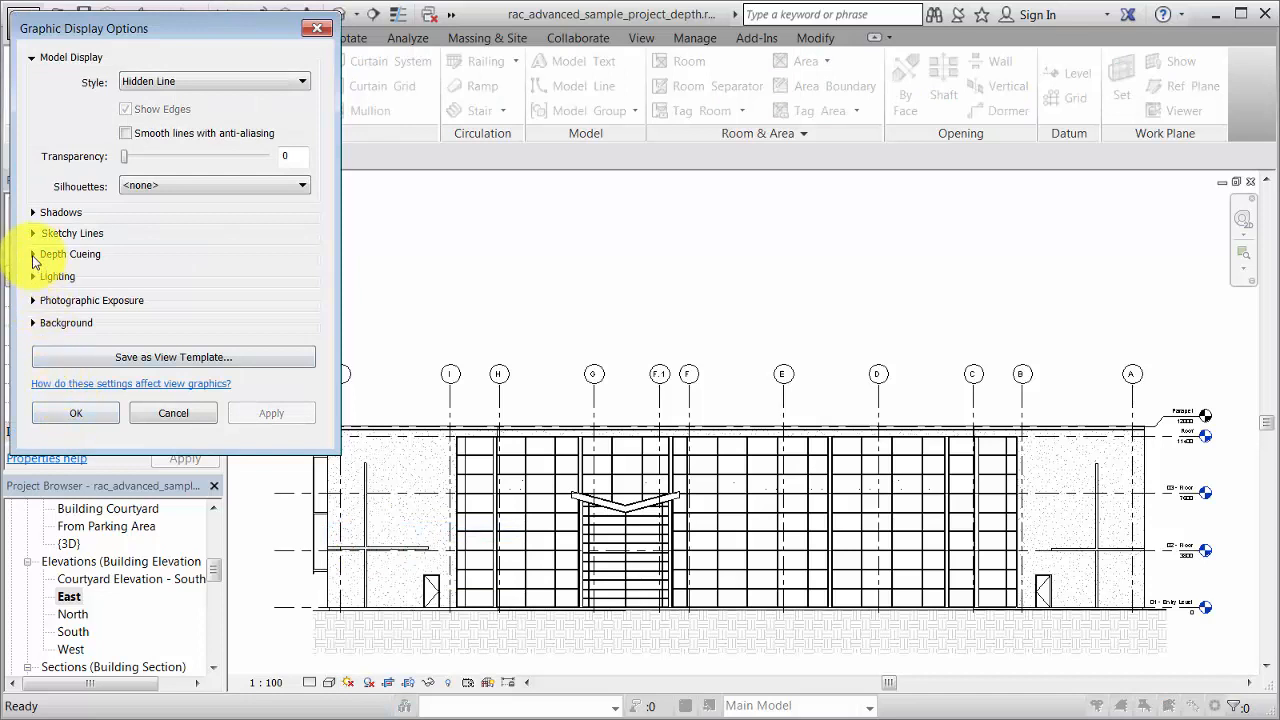
pyautogui.click(33, 254)
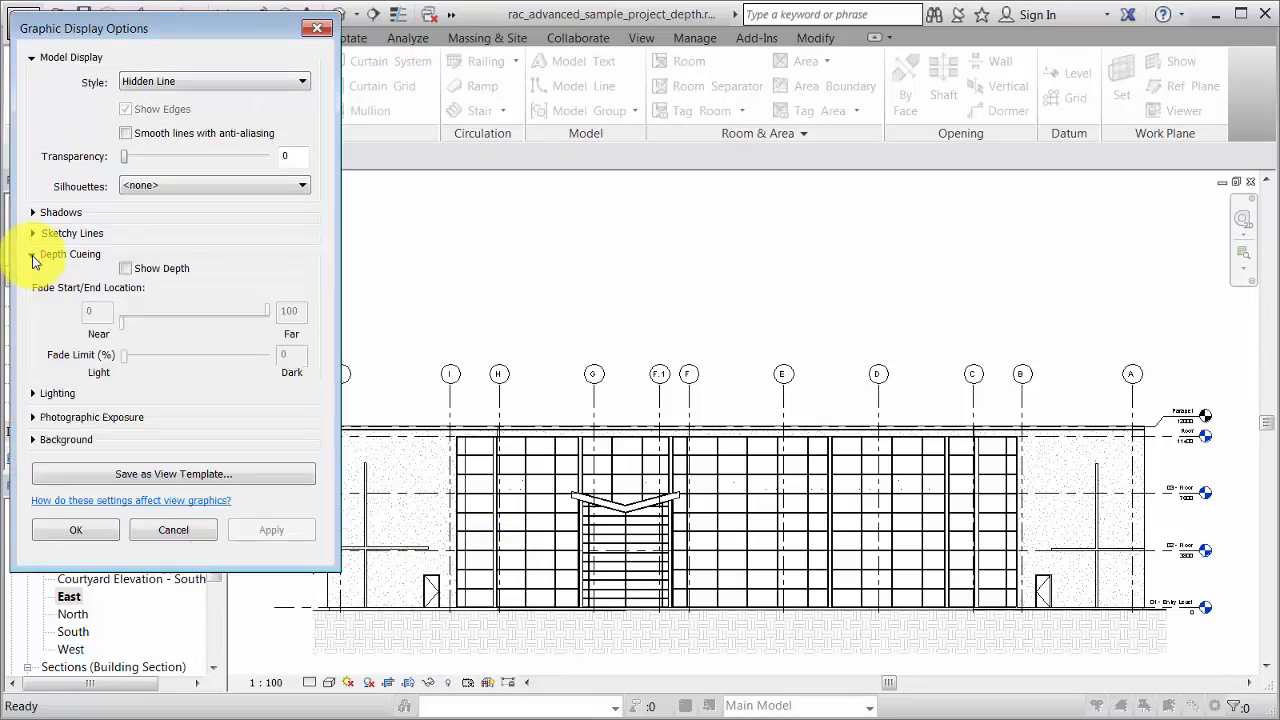
pyautogui.click(126, 268)
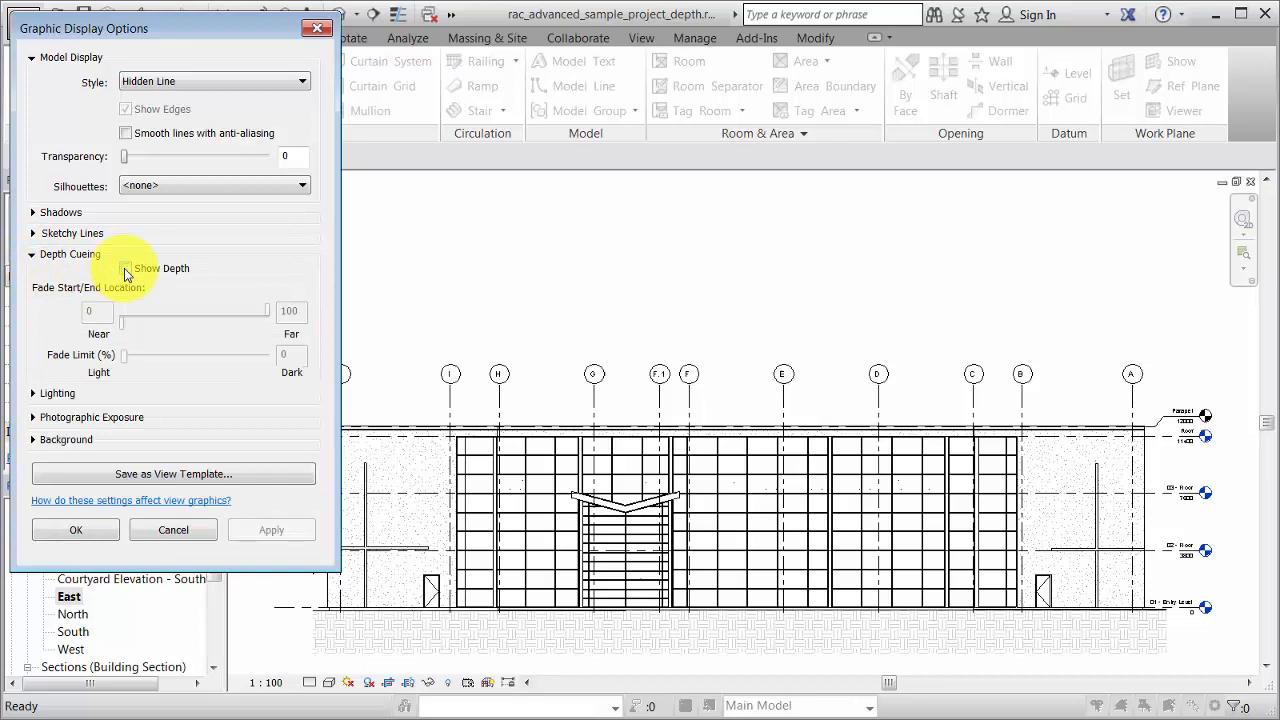
pyautogui.click(126, 268)
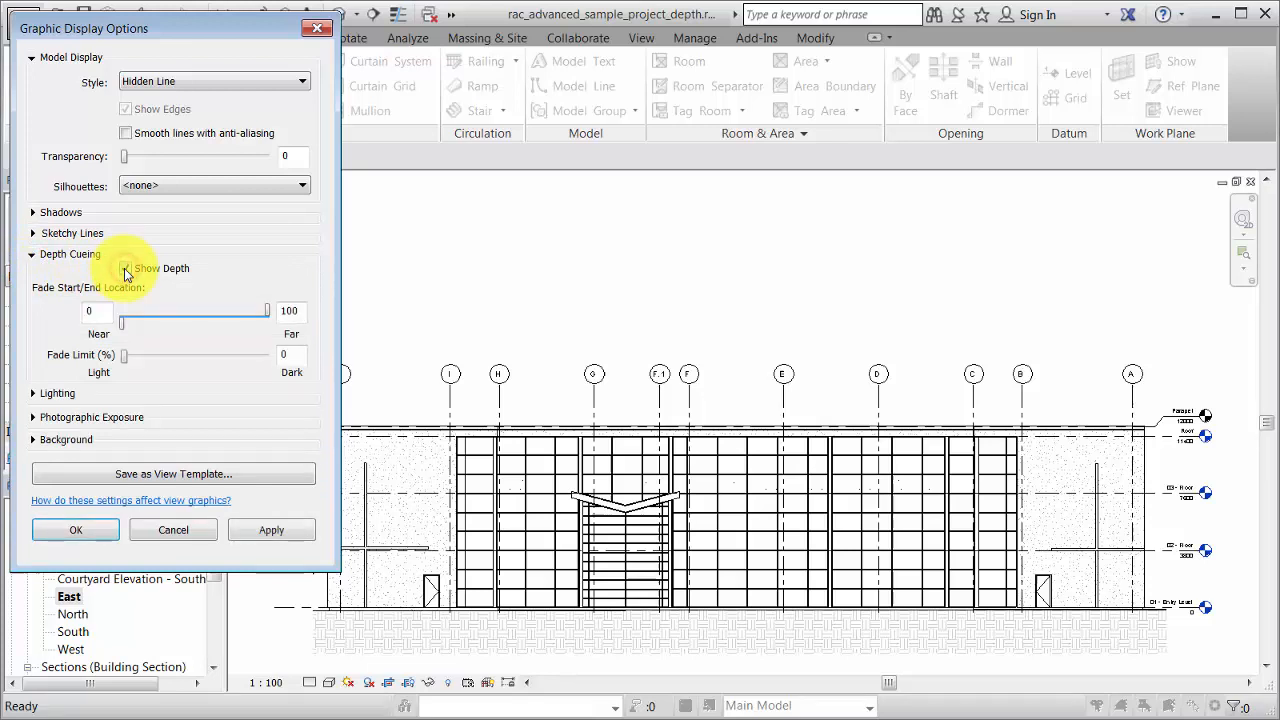
pyautogui.click(125, 268)
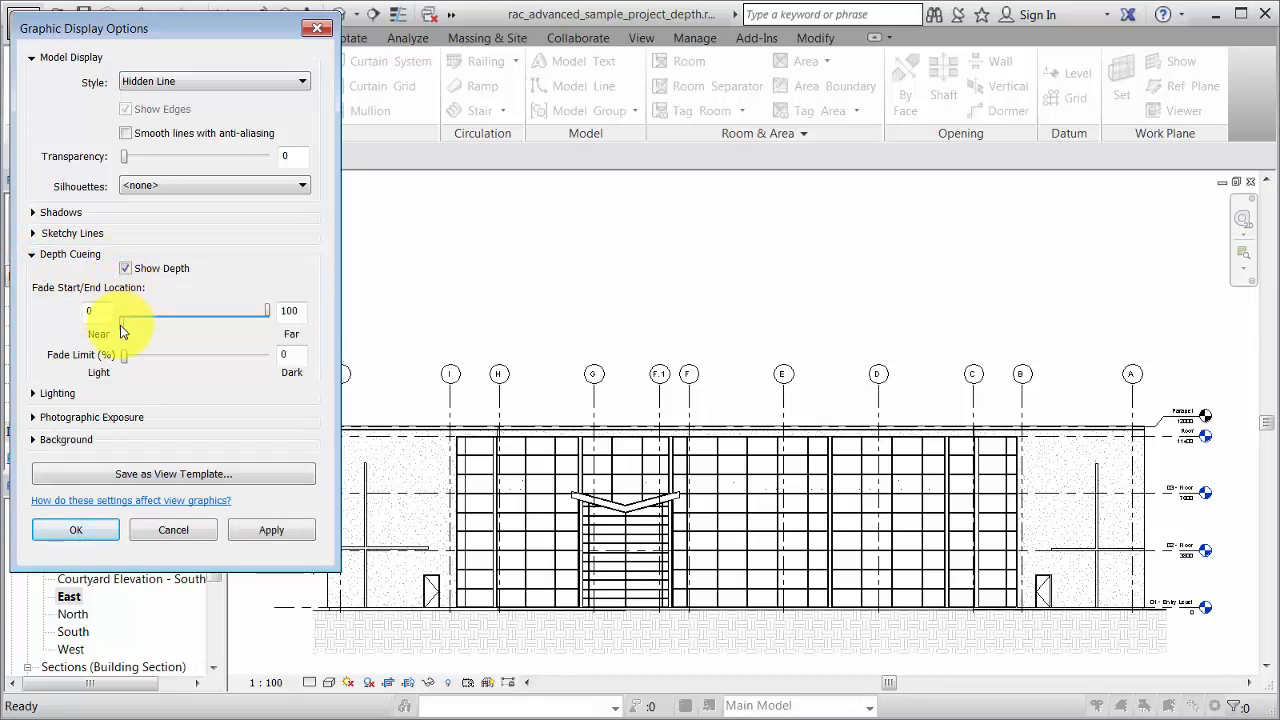
# Step: Set depth cueing Fade Start to 15 and Fade End to 80, and apply
pyautogui.moveTo(124, 311); pyautogui.dragTo(144, 311)
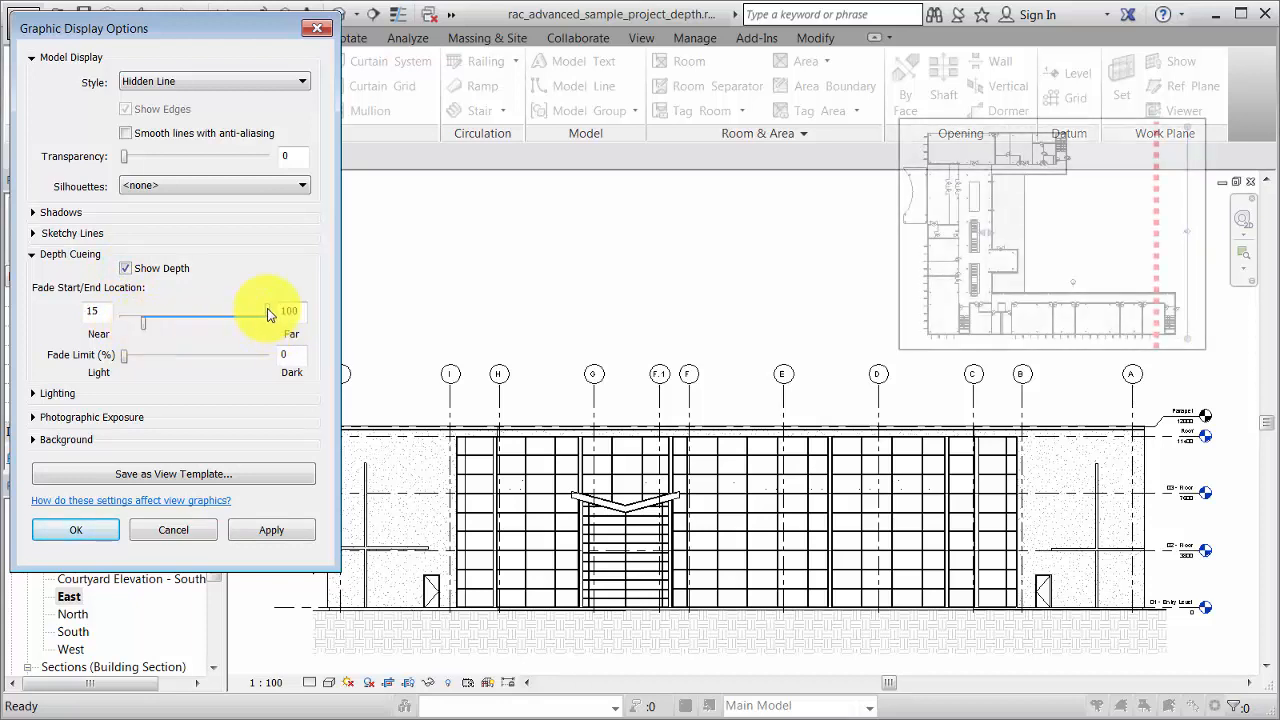
pyautogui.moveTo(285, 318); pyautogui.dragTo(255, 318)
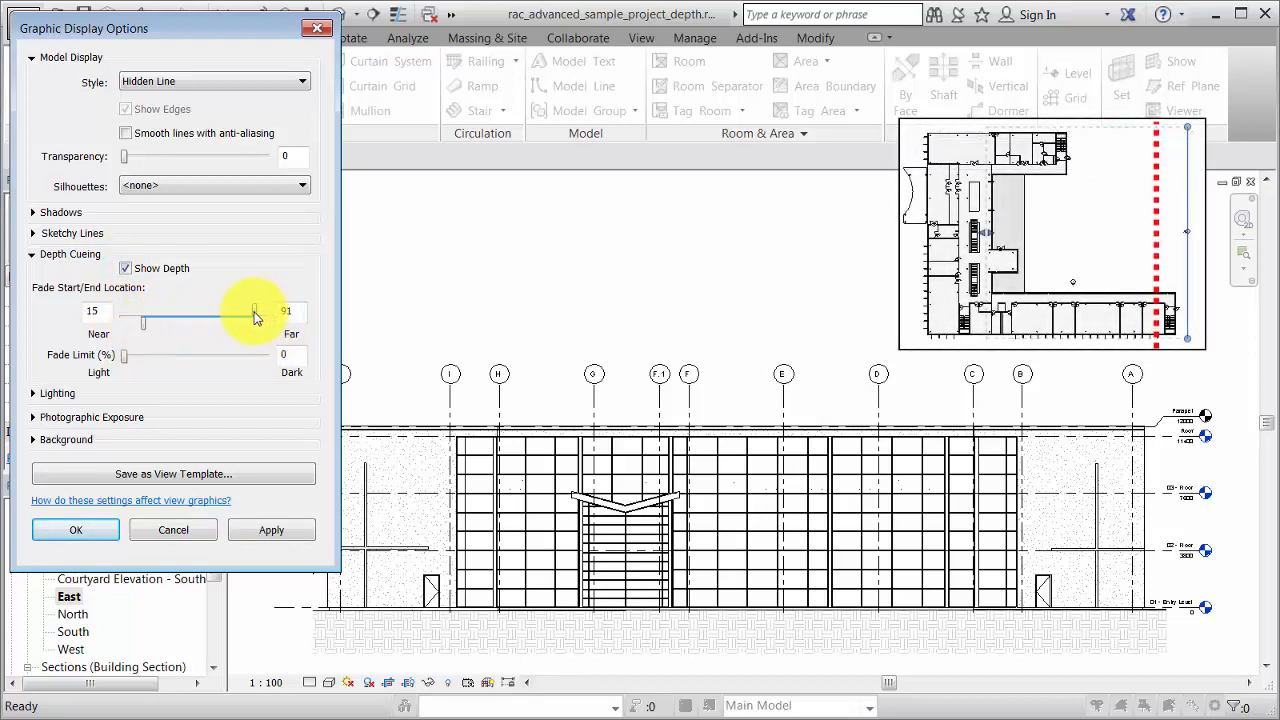
pyautogui.moveTo(254, 318); pyautogui.dragTo(244, 318)
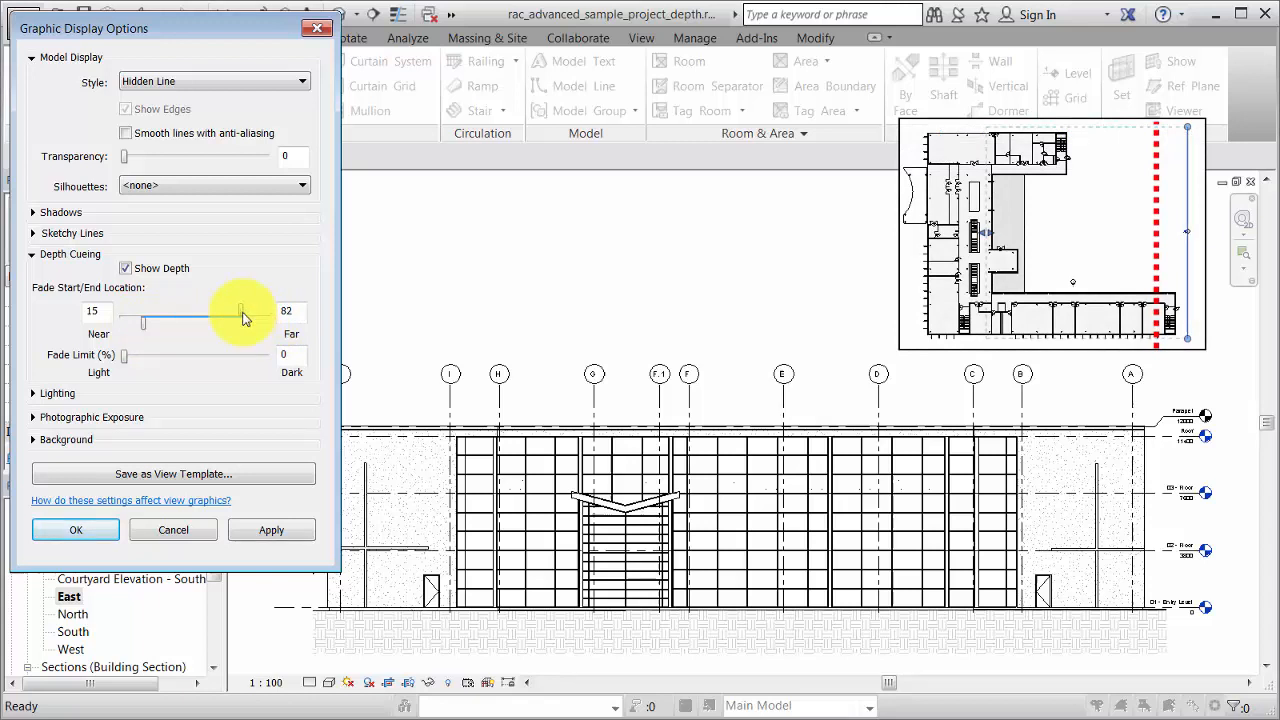
pyautogui.moveTo(242, 323); pyautogui.dragTo(238, 323)
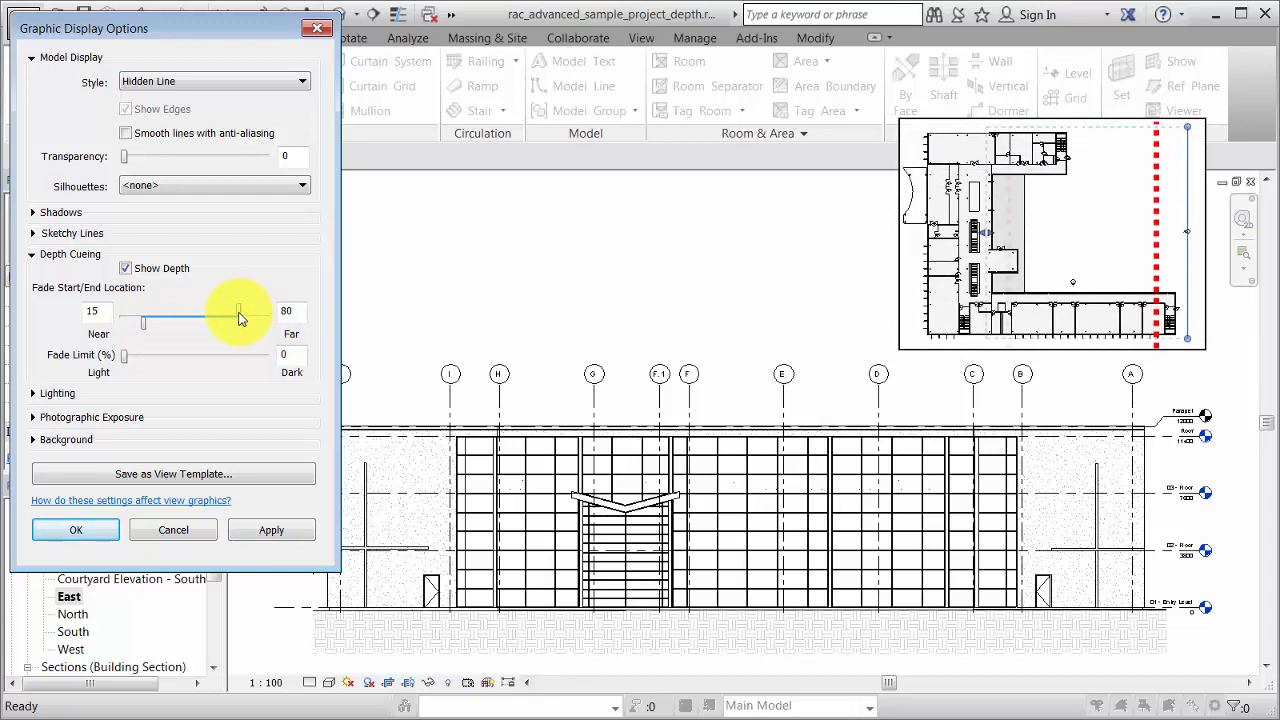
pyautogui.click(271, 529)
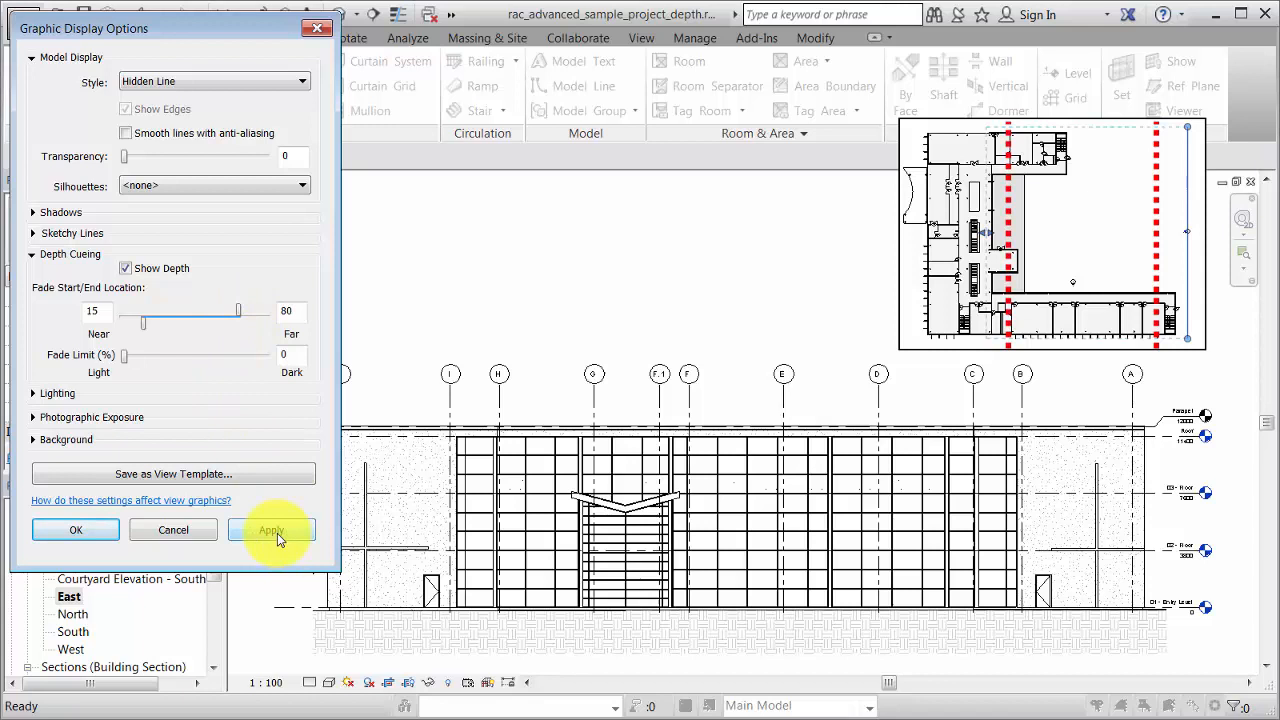
pyautogui.click(271, 529)
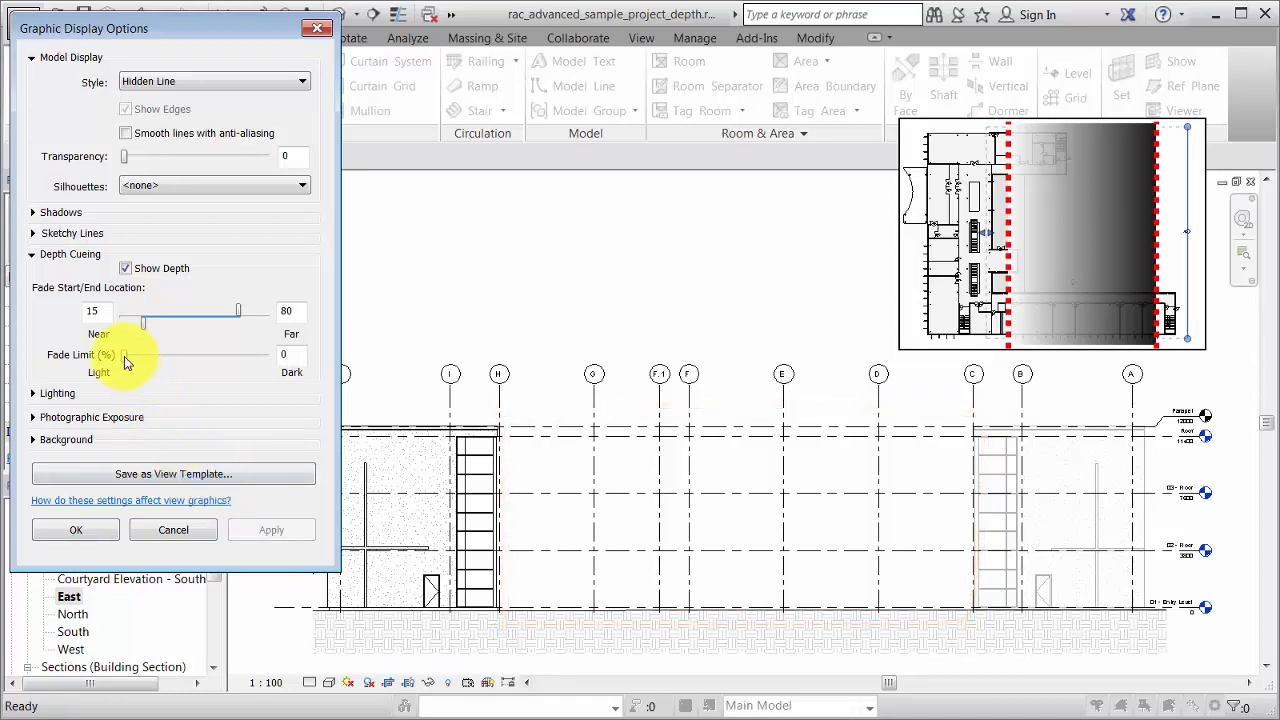
# Step: Set the depth cueing Fade Limit to 20% and apply it
pyautogui.moveTo(125, 354); pyautogui.dragTo(135, 354)
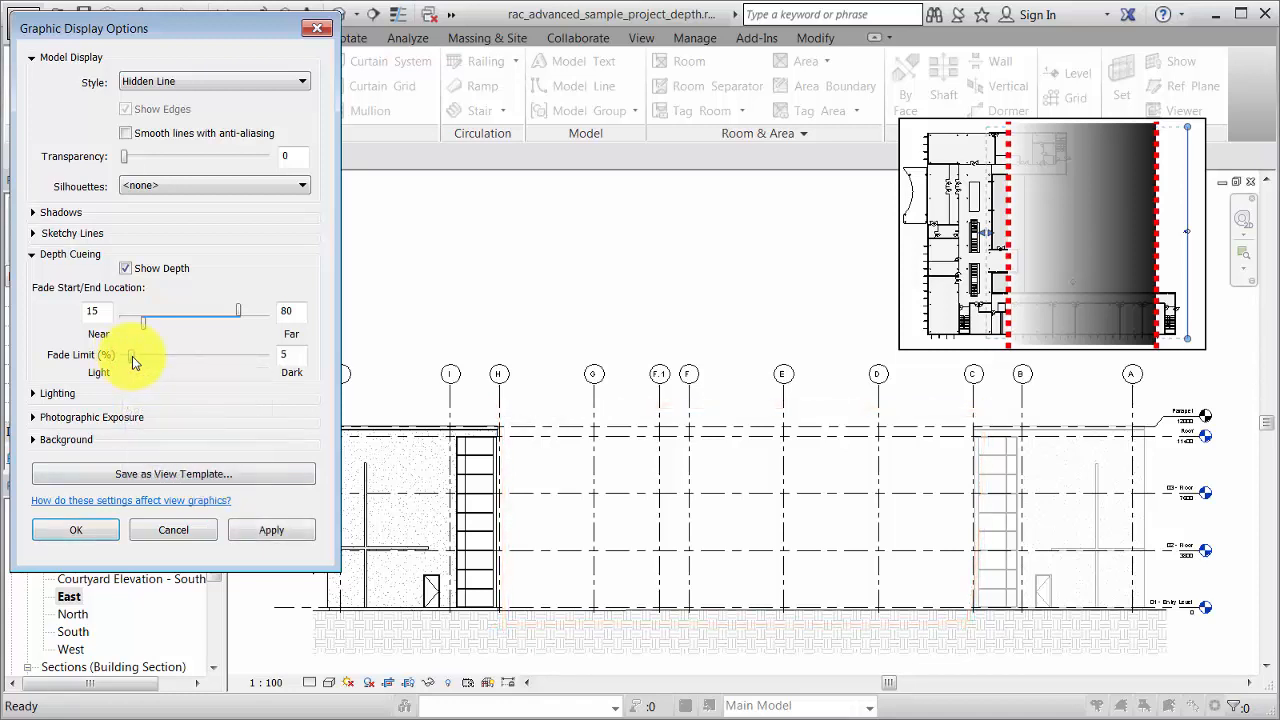
pyautogui.moveTo(128, 357); pyautogui.dragTo(155, 357)
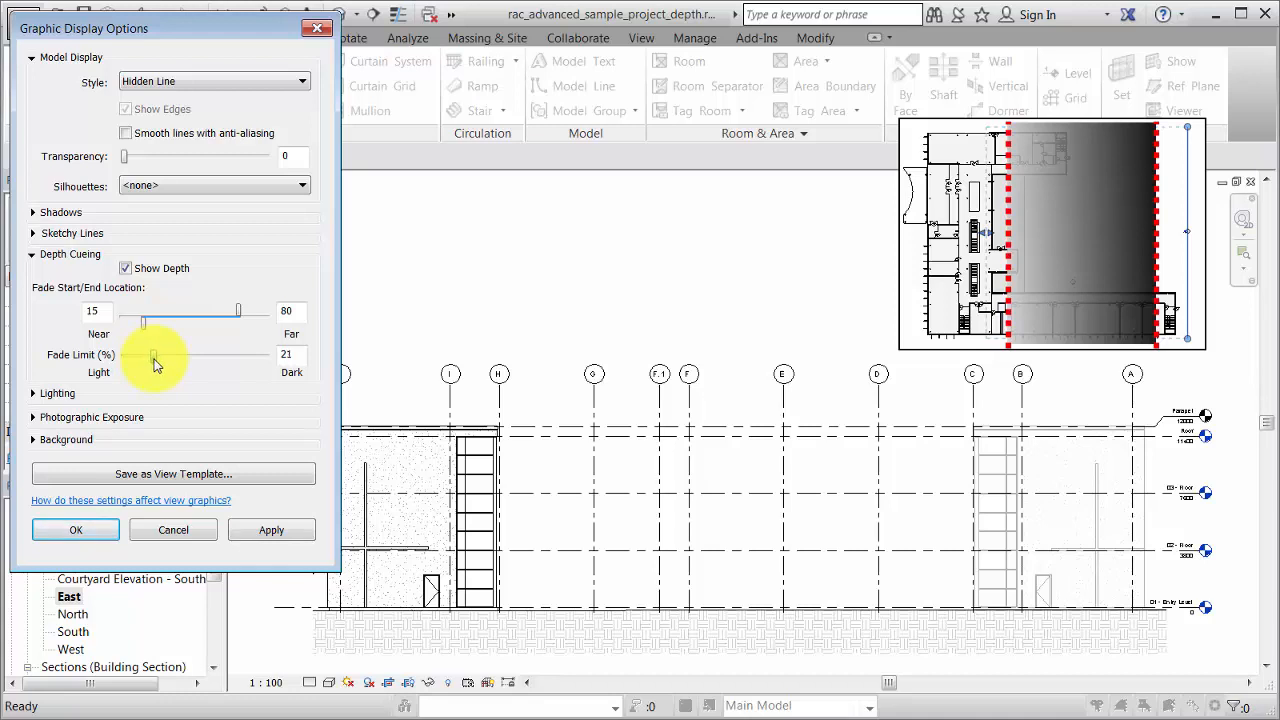
pyautogui.moveTo(155, 360); pyautogui.dragTo(152, 360)
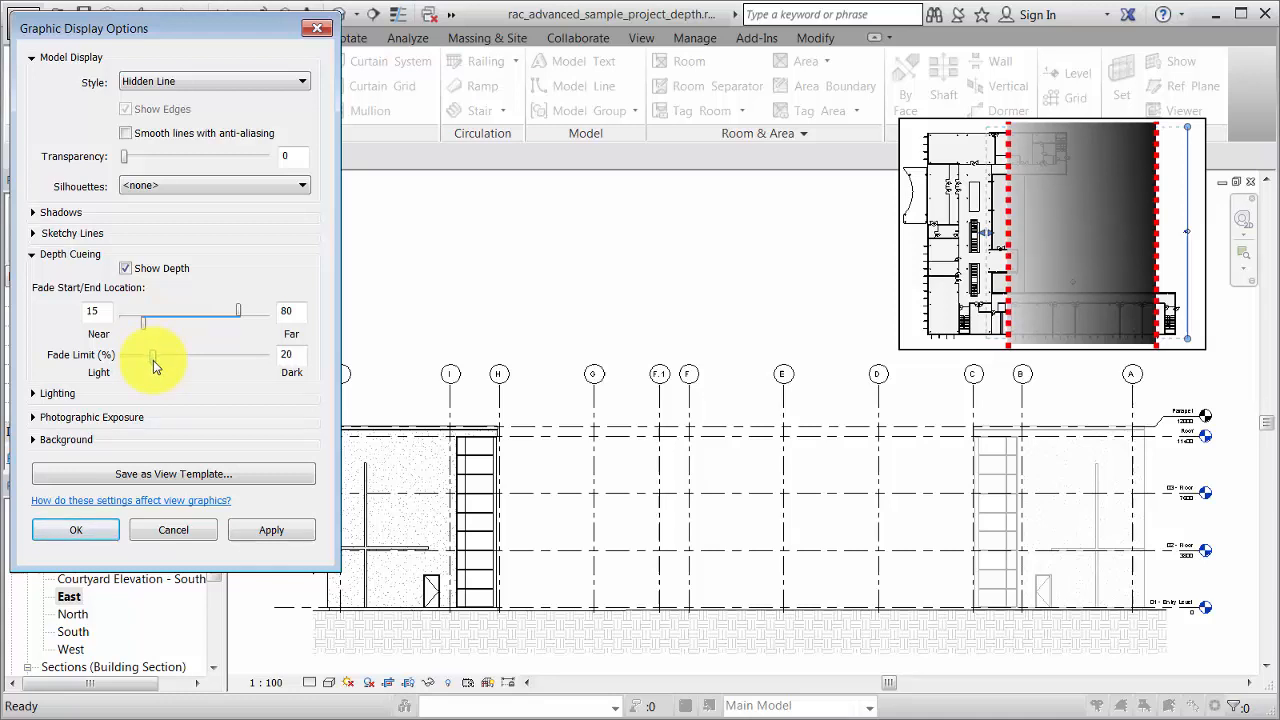
pyautogui.click(271, 530)
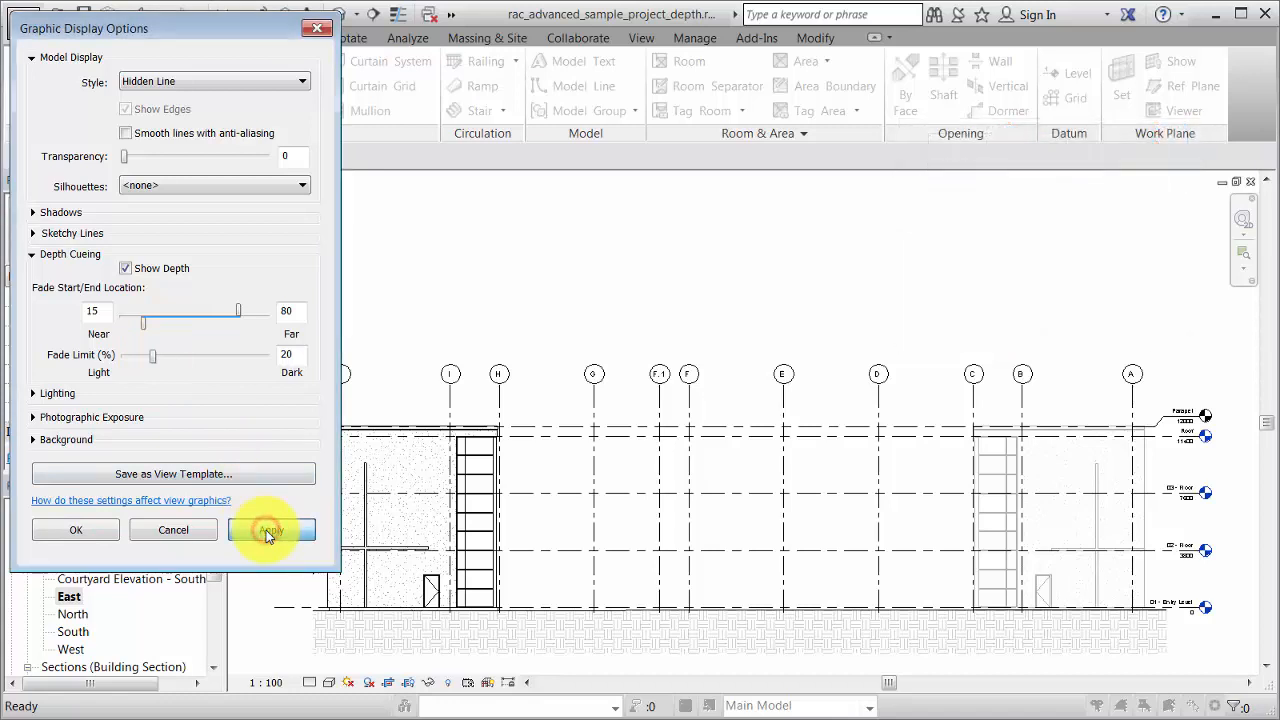
pyautogui.click(270, 529)
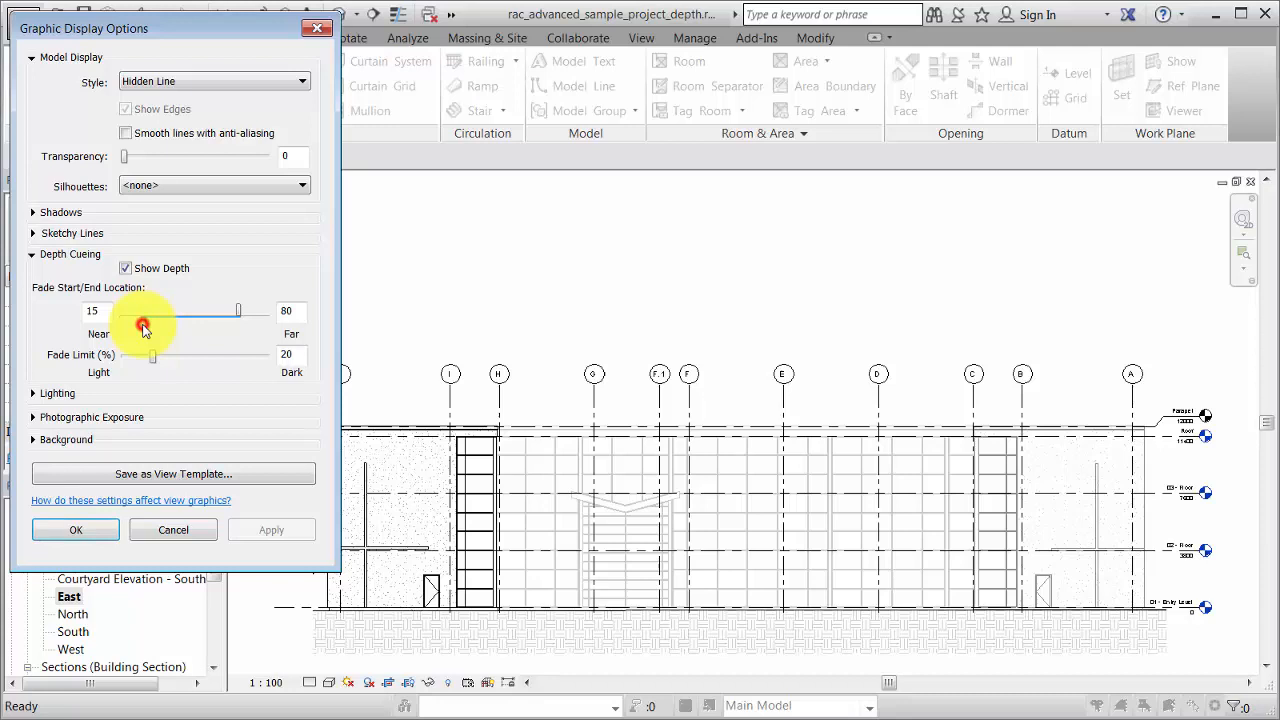
# Step: Move the Near slider to 30 and the Far slider to 75
pyautogui.moveTo(143, 328); pyautogui.dragTo(165, 328)
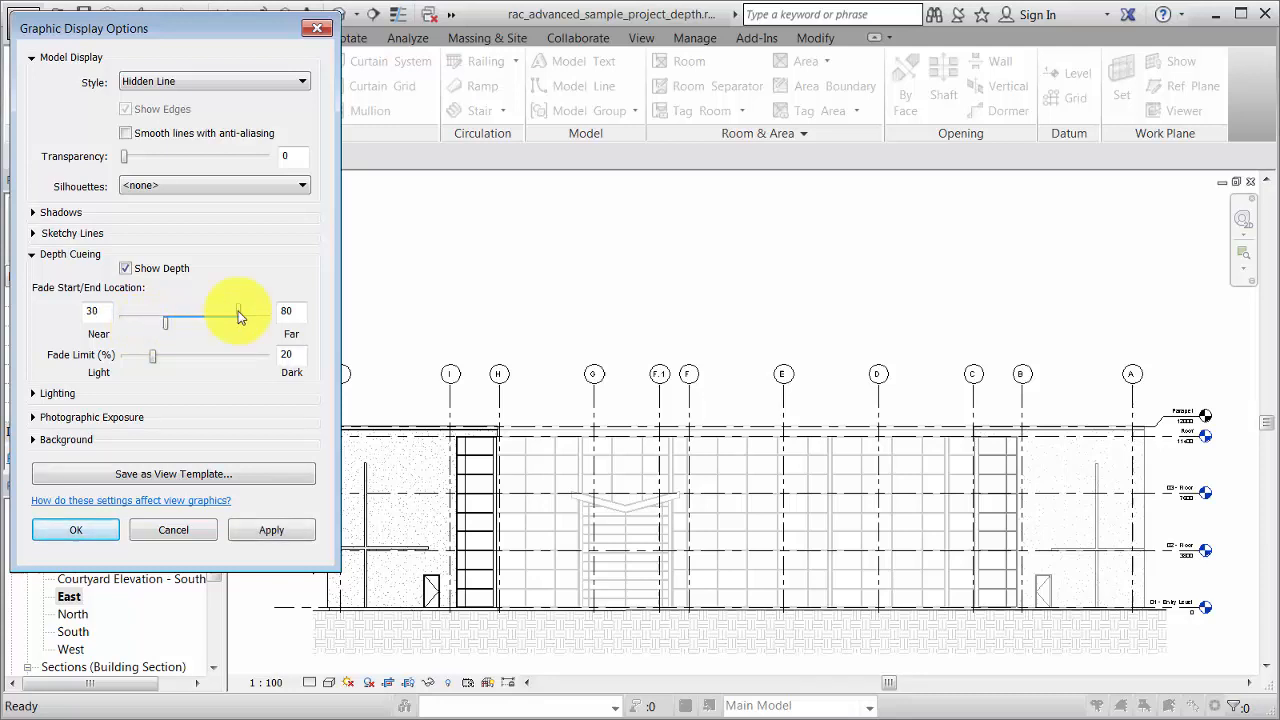
pyautogui.moveTo(240, 320); pyautogui.dragTo(233, 320)
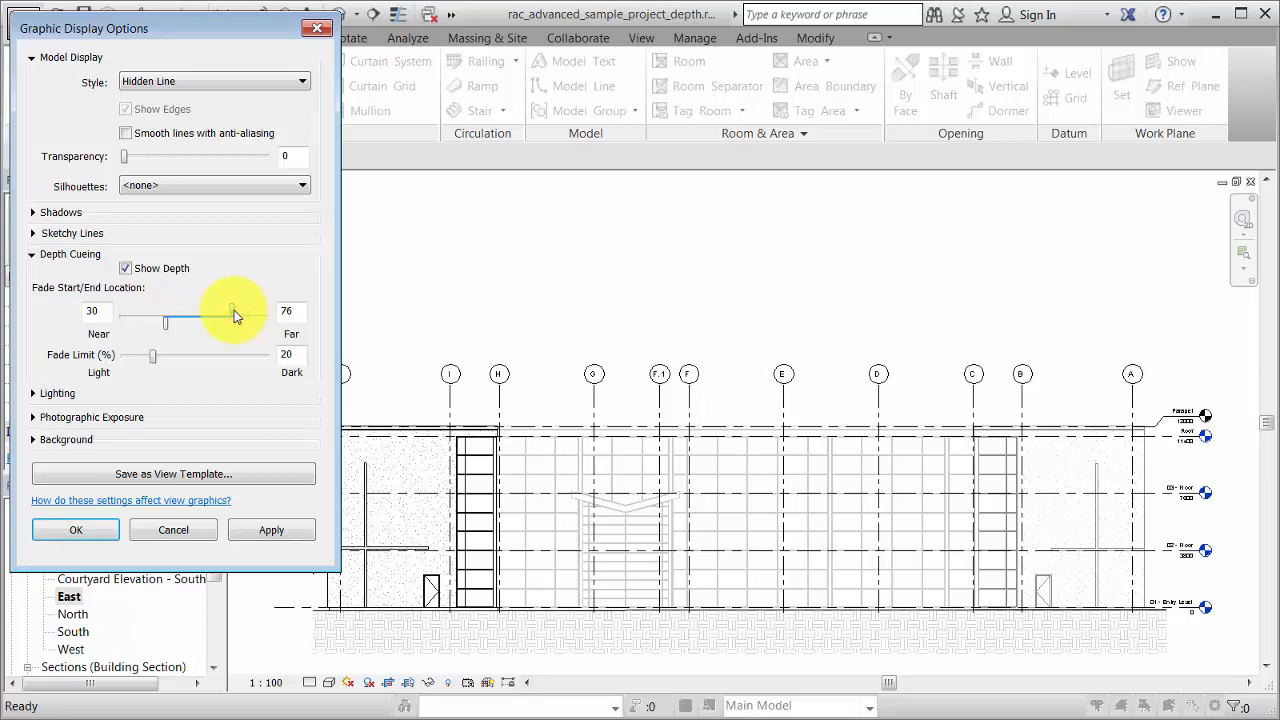
pyautogui.moveTo(240, 320); pyautogui.dragTo(233, 320)
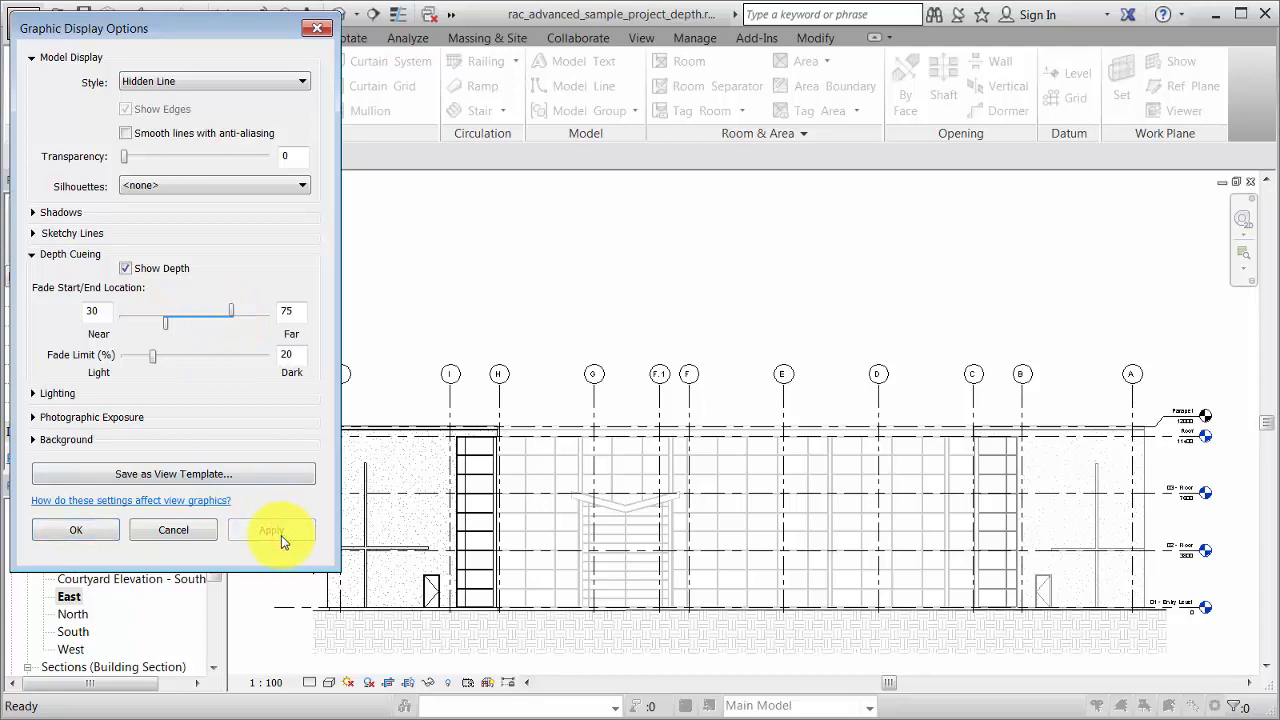
pyautogui.moveTo(258, 552)
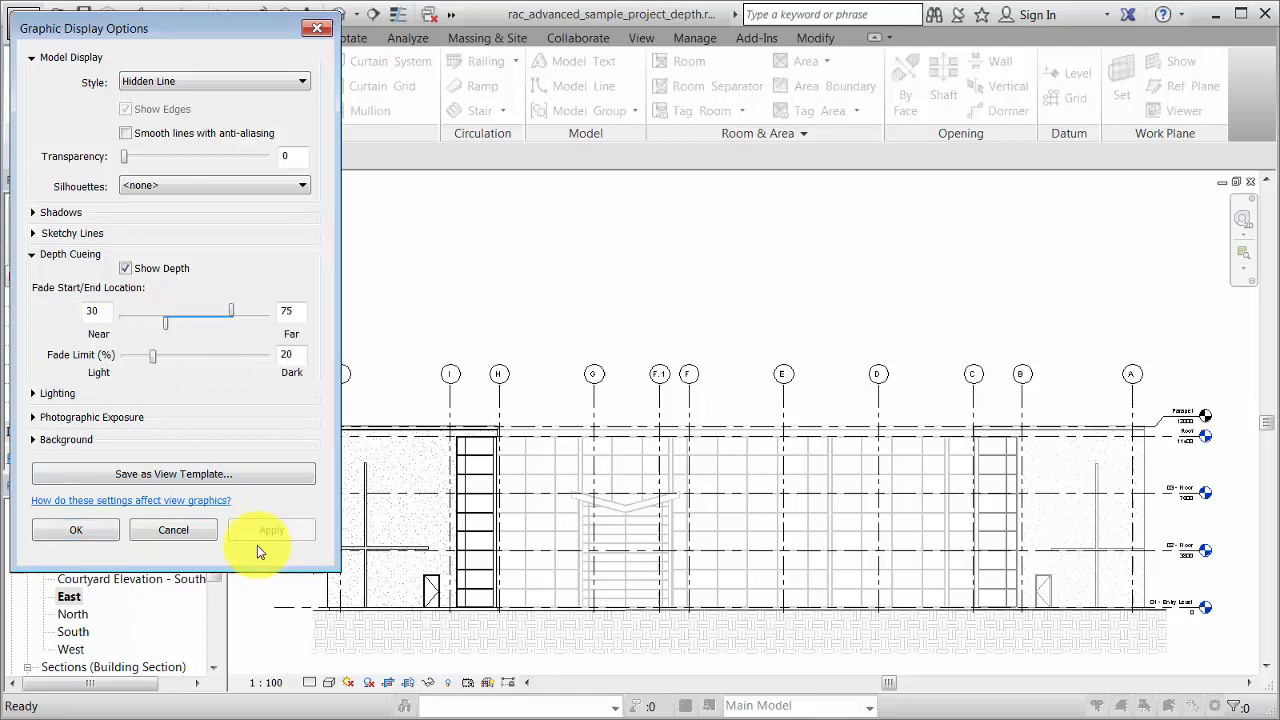